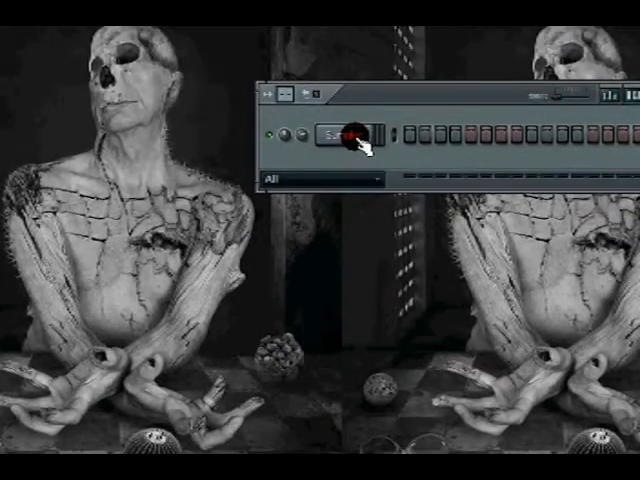
- From the Sampler channel's Insert menu, bring up the instrument list to add FPC
right_click(360, 135)
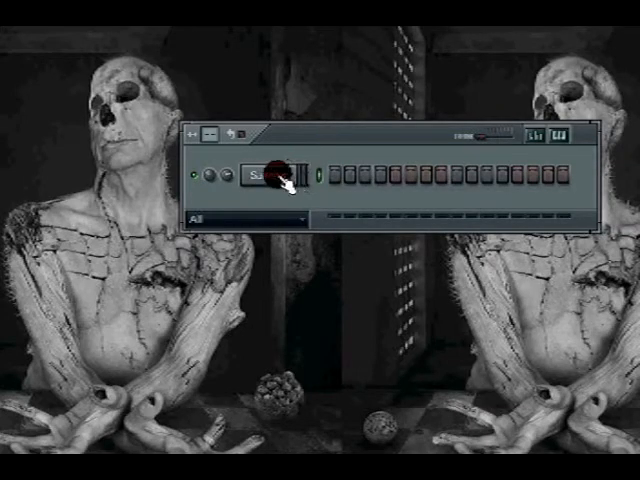
right_click(265, 177)
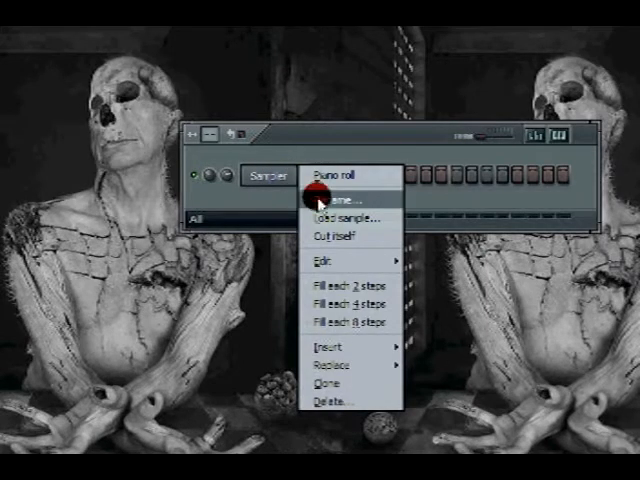
left_click(328, 348)
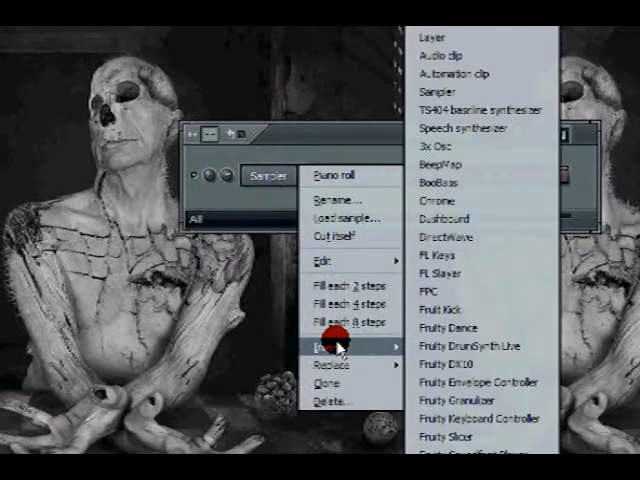
mouse_move(455, 298)
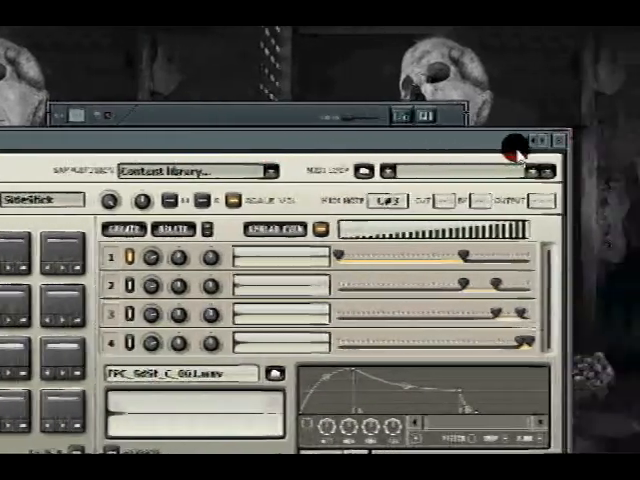
- Delete the Sampler channel from the channel rack
right_click(175, 165)
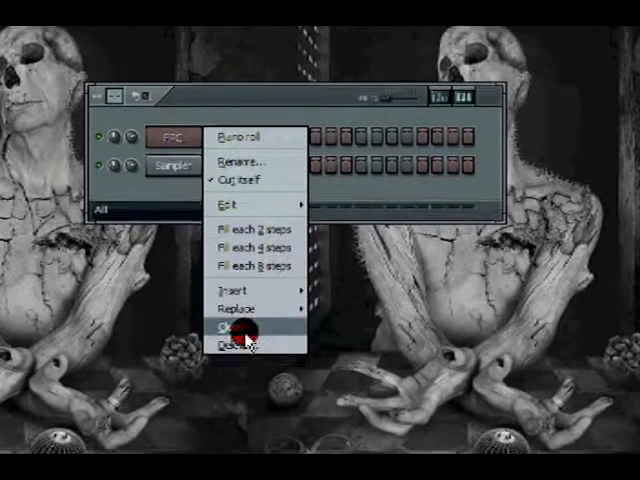
left_click(230, 343)
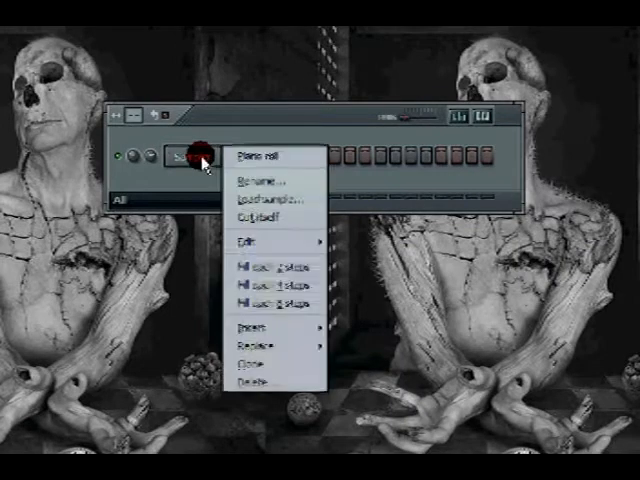
mouse_move(262, 258)
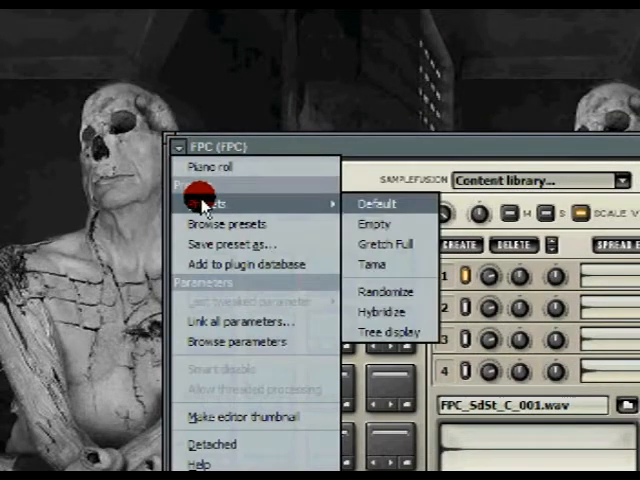
mouse_move(385, 243)
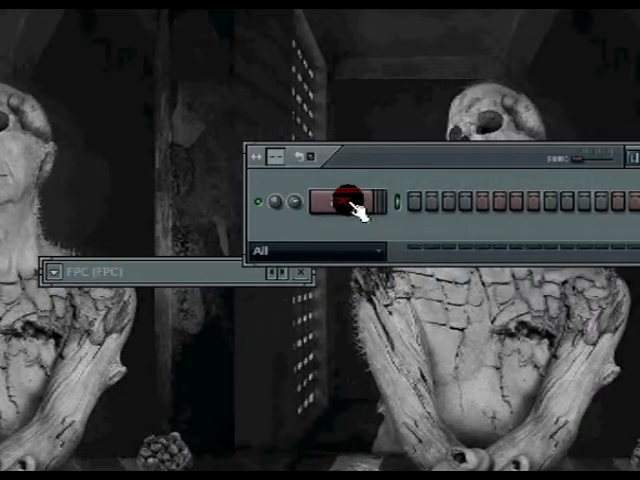
- Show the FPC window and load its Gretch Full preset
left_click(345, 199)
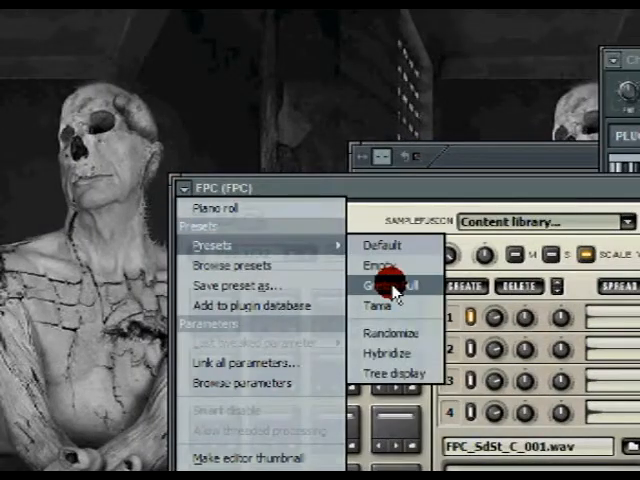
left_click(393, 285)
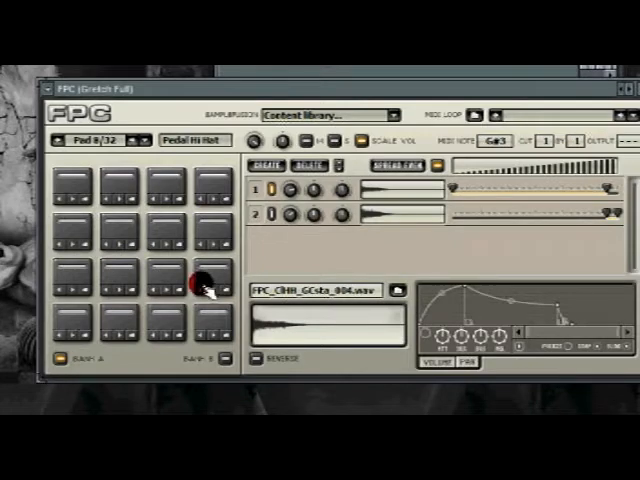
- View the Closed Hat pad, then the Hi Tom pad, in the FPC grid
left_click(197, 283)
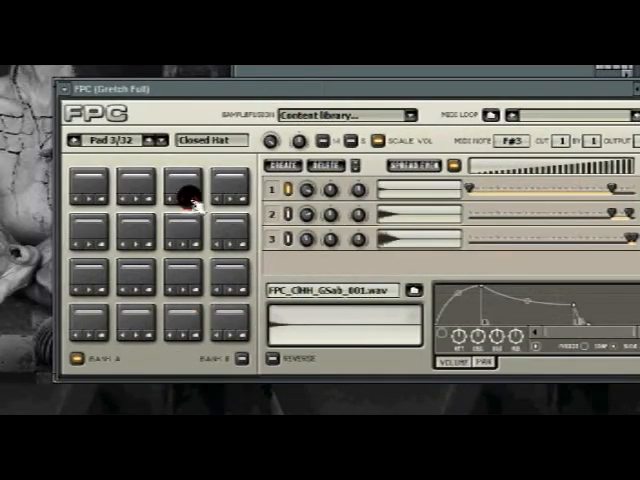
left_click(214, 189)
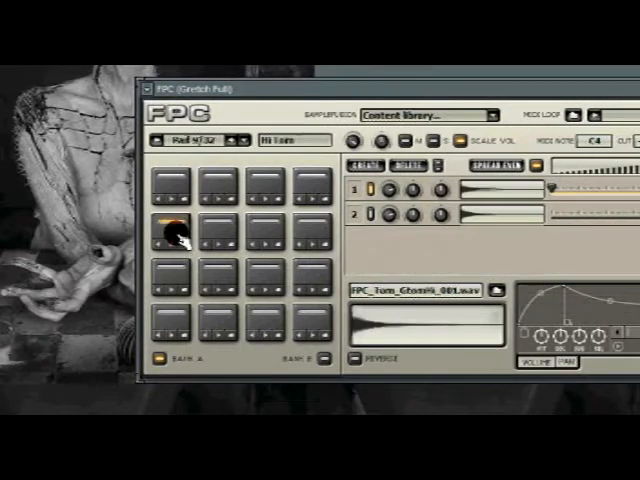
- View the Hi Tom and Mid Tom pads' sample layers in the FPC
left_click(180, 225)
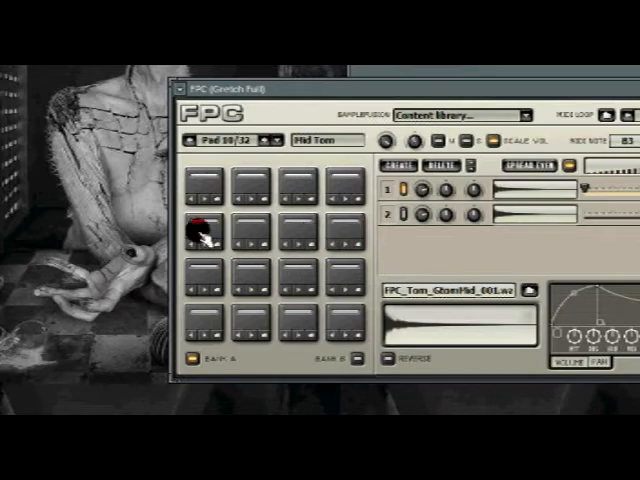
left_click(300, 235)
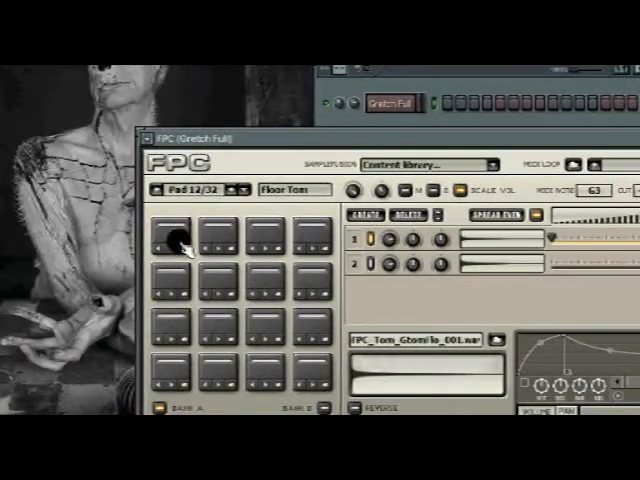
left_click(178, 240)
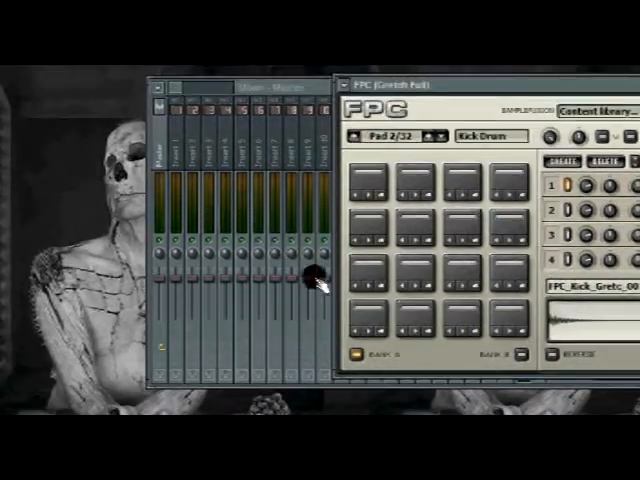
- Close the Mixer to return to the FPC and Gretch Full channel settings
left_click(460, 235)
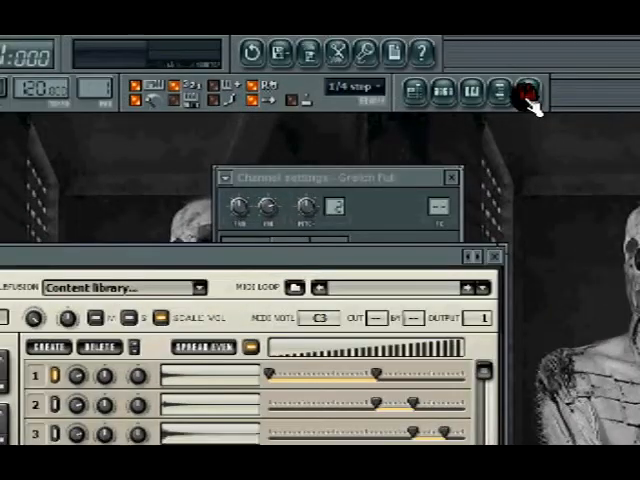
- Open the Mixer from the toolbar Mixer button
left_click(520, 95)
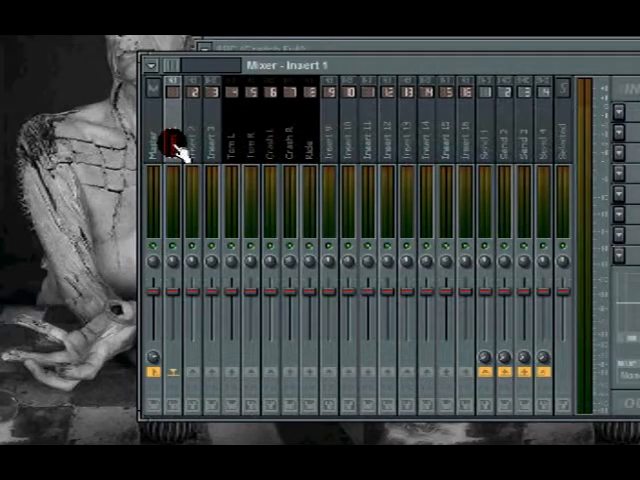
- Rename mixer Insert 1 to 'kick' via its right-click Rename option
right_click(168, 140)
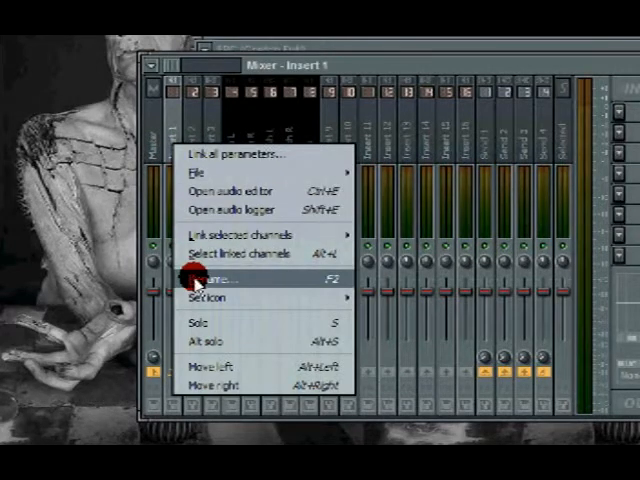
left_click(217, 282)
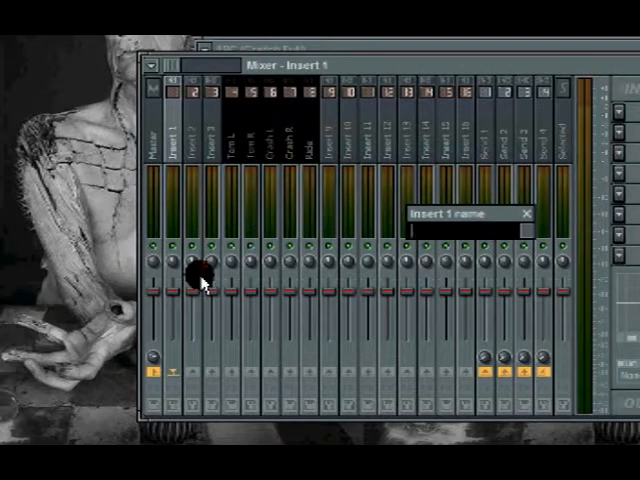
type("kick")
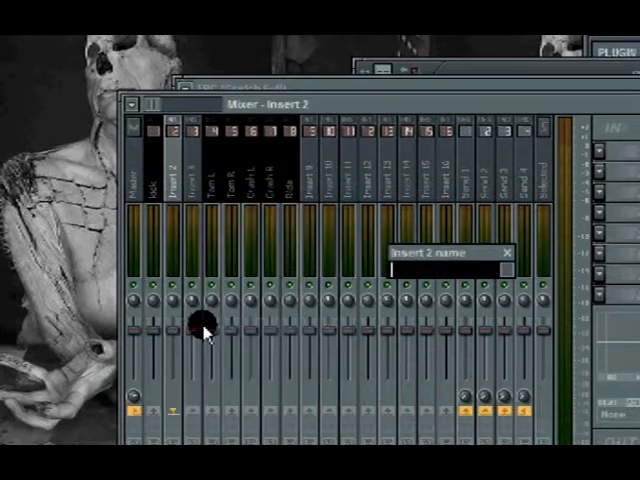
- Enter 'Sna' as the name of mixer Insert 2
type("Snare")
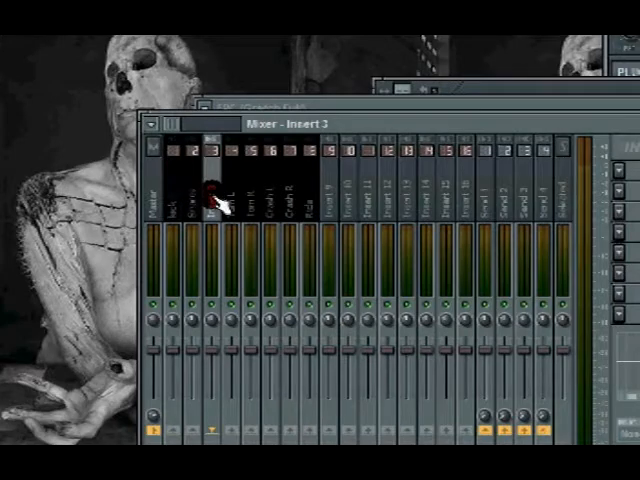
- Rename mixer Insert 3 to 'Hats'
double_click(216, 196)
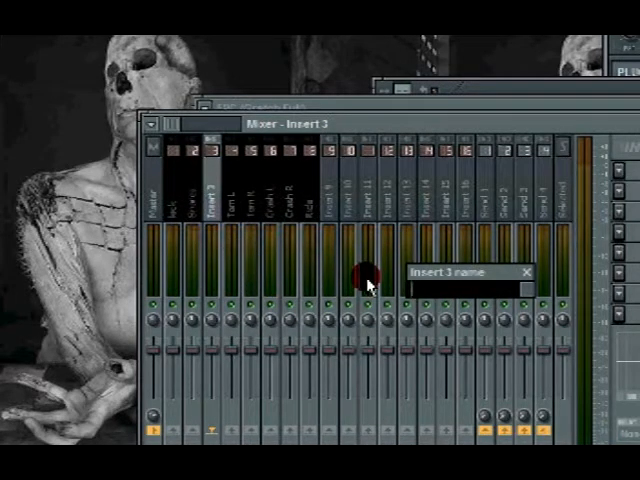
type("Hats")
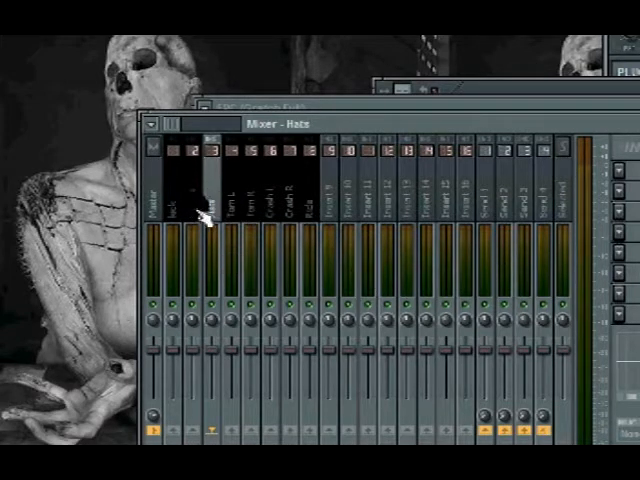
right_click(210, 210)
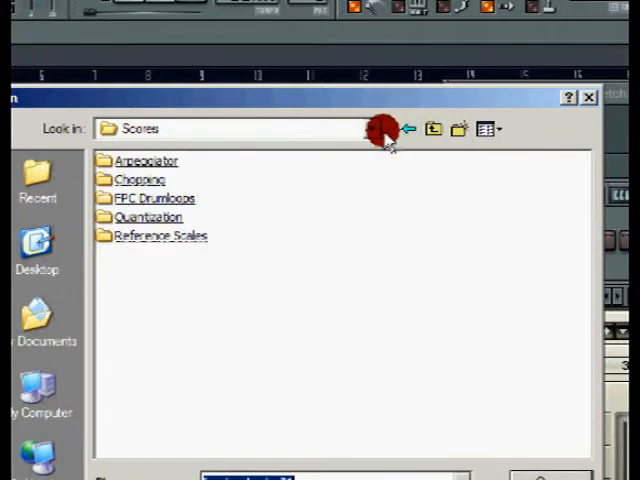
- Browse FPC Drumloops > Rock Loops and into its first subfolder to list the fpc rock loops
left_click(371, 128)
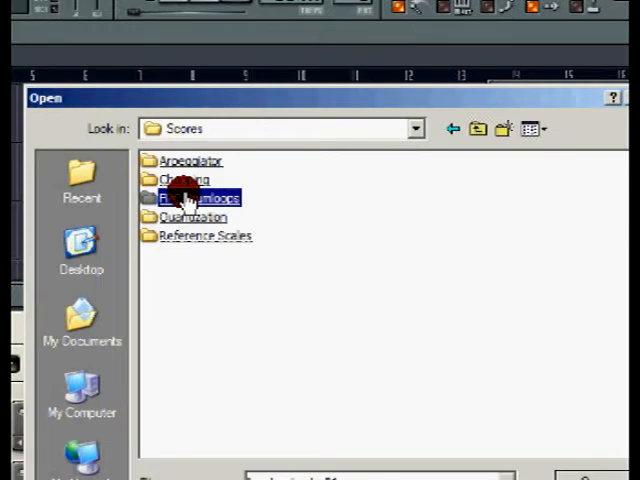
double_click(195, 197)
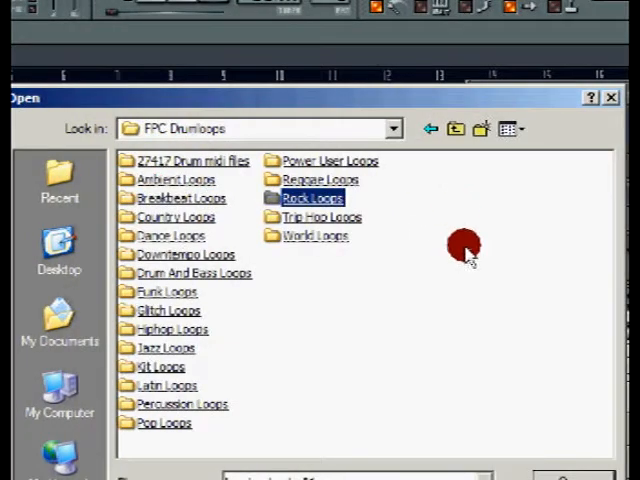
double_click(310, 197)
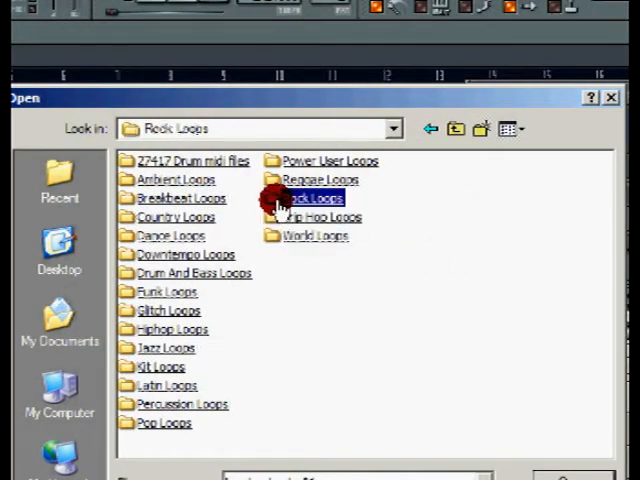
double_click(314, 198)
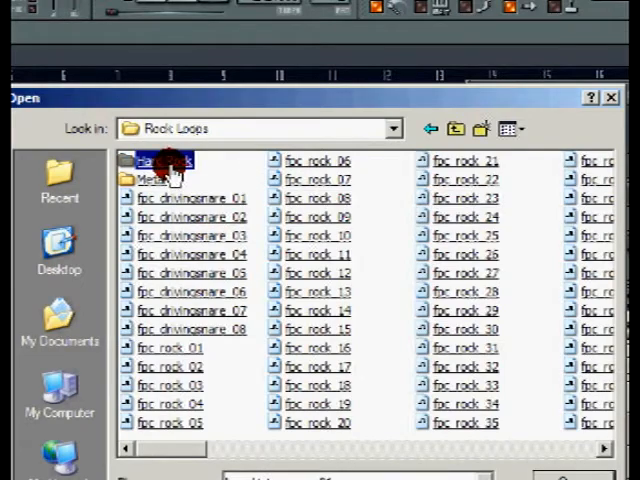